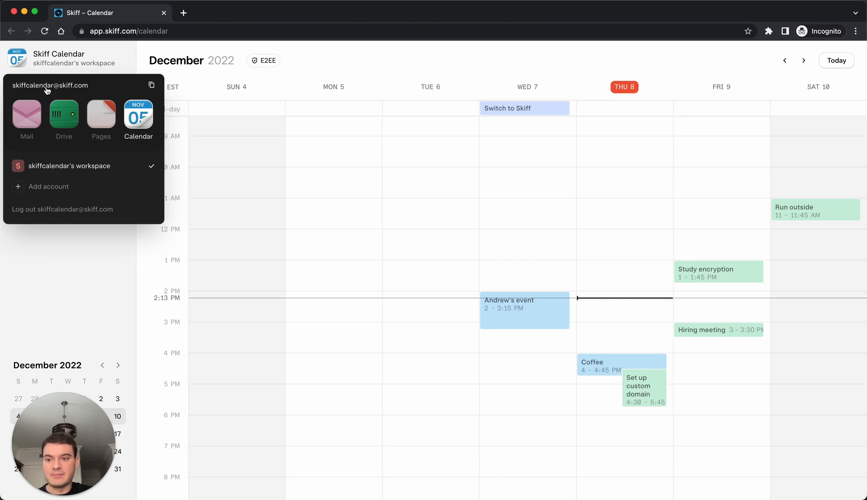
# View the 'Invitation: Lunch @ Fri Dec 9' email from Andrew in the Skiff Mail inbox
pyautogui.click(26, 115)
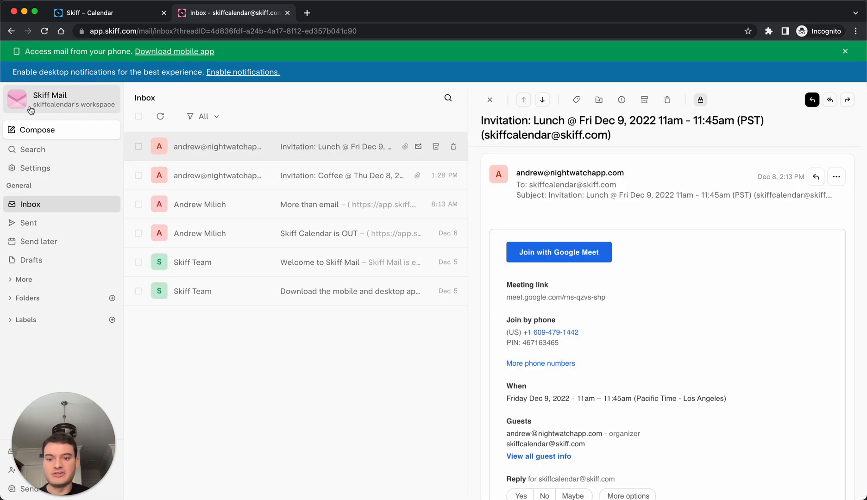
pyautogui.moveTo(490, 120)
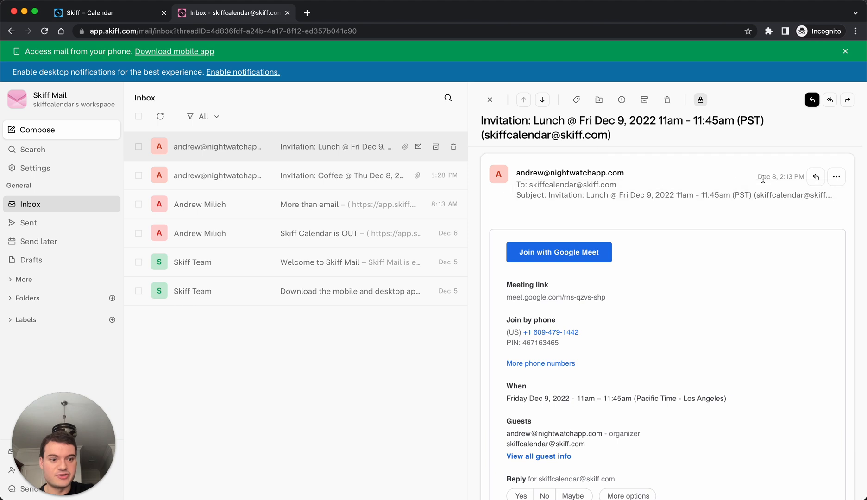
pyautogui.moveTo(769, 178)
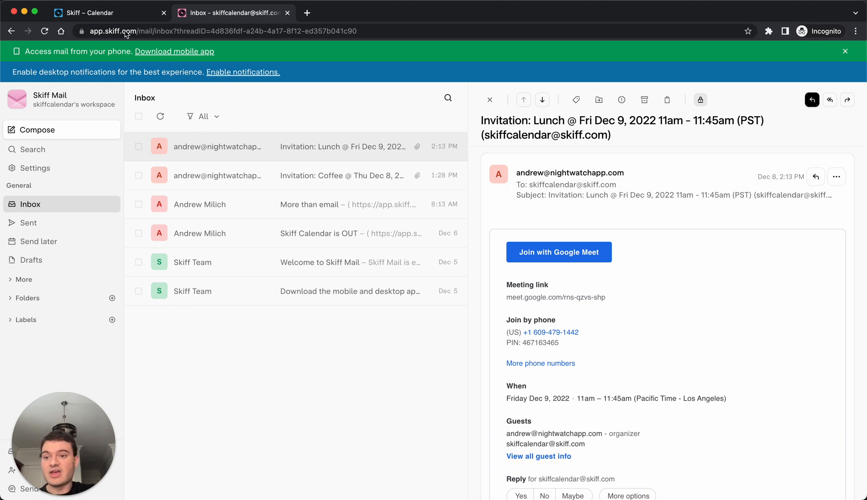
# Respond Yes to the Lunch event on Friday Dec 9 in the calendar week view
pyautogui.click(105, 12)
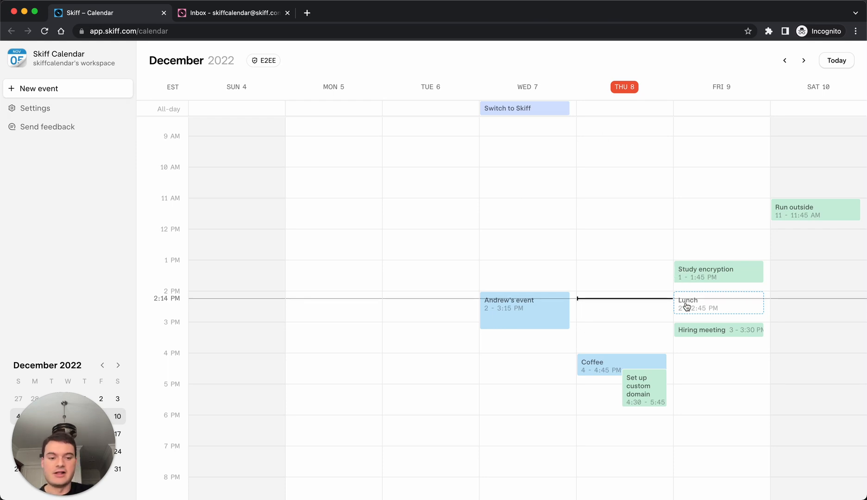
pyautogui.click(718, 303)
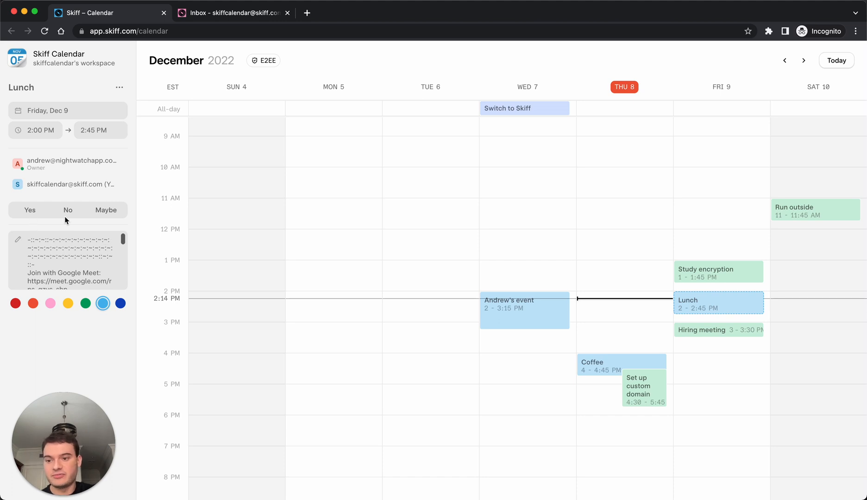
pyautogui.moveTo(39, 225)
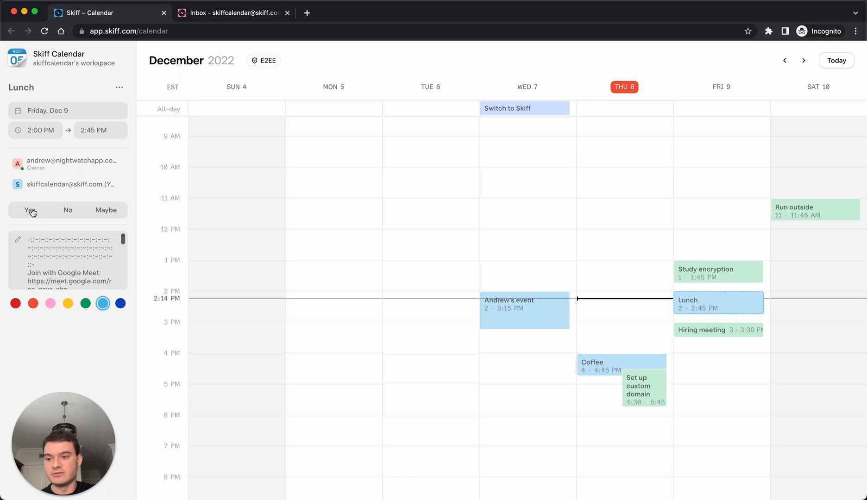
pyautogui.click(30, 211)
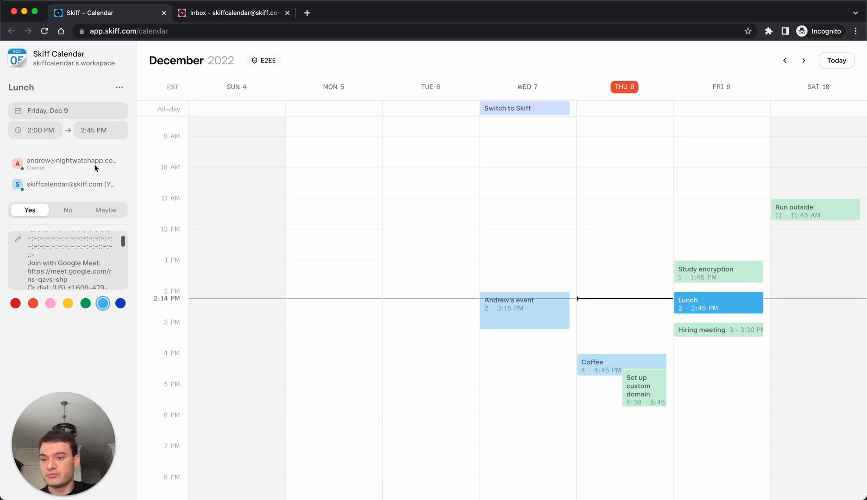
pyautogui.moveTo(119, 87)
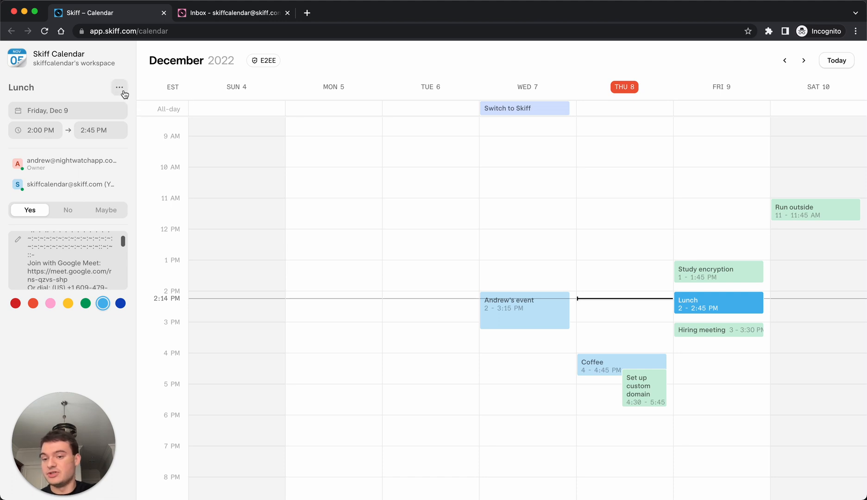
# Review the ••• more-actions menu for the Lunch event and dismiss it without a choice
pyautogui.click(119, 87)
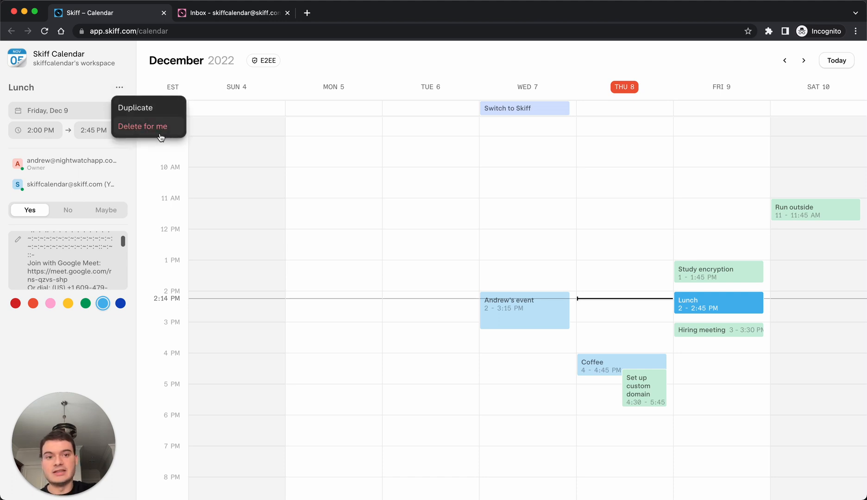
pyautogui.click(319, 63)
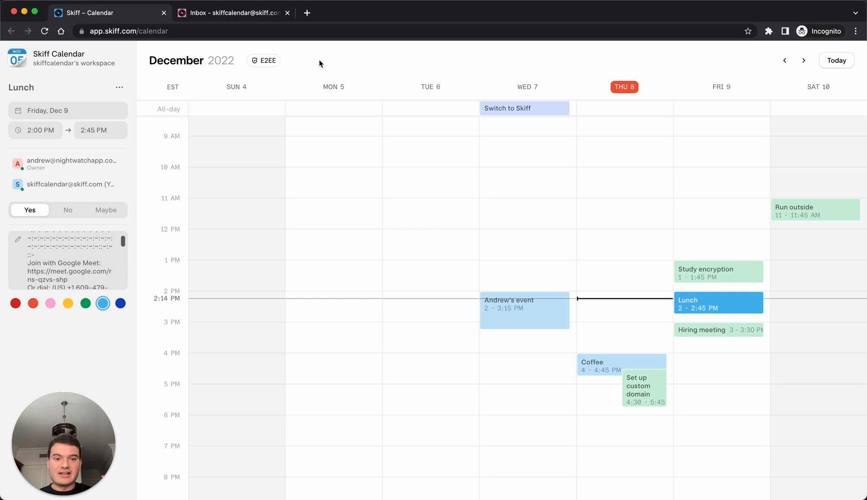